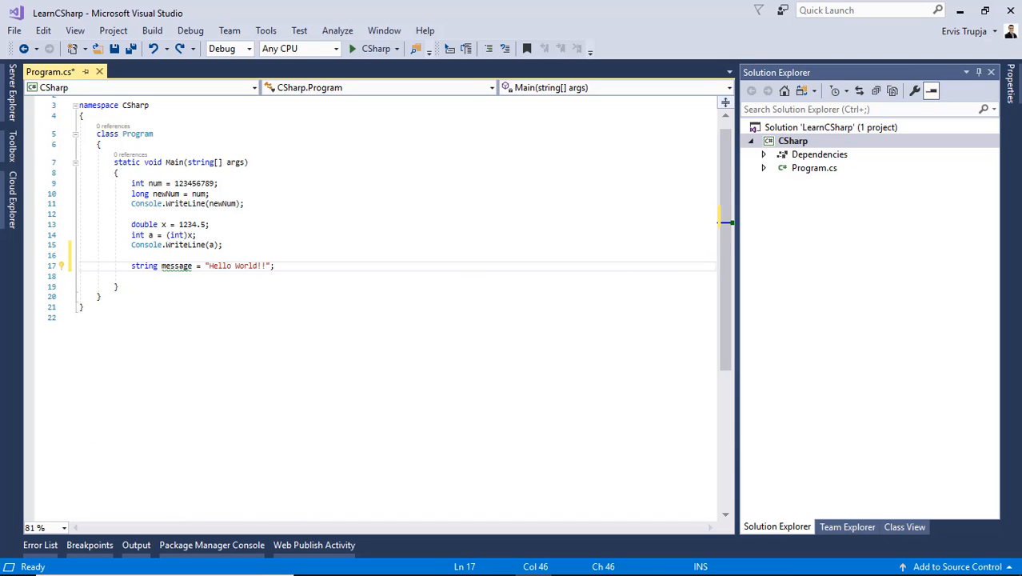
mouse_move(176, 265)
text(;)
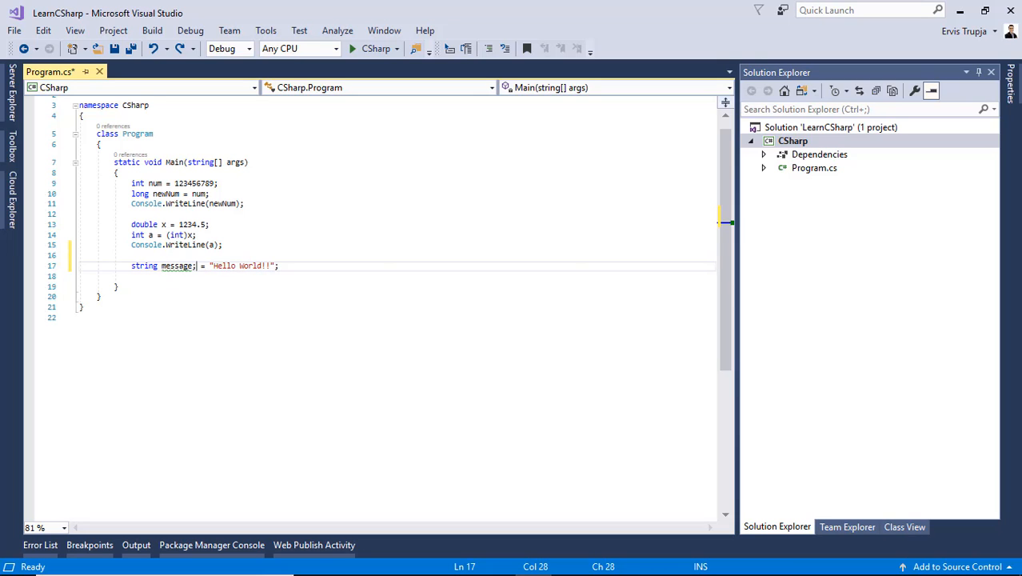
text(ma)
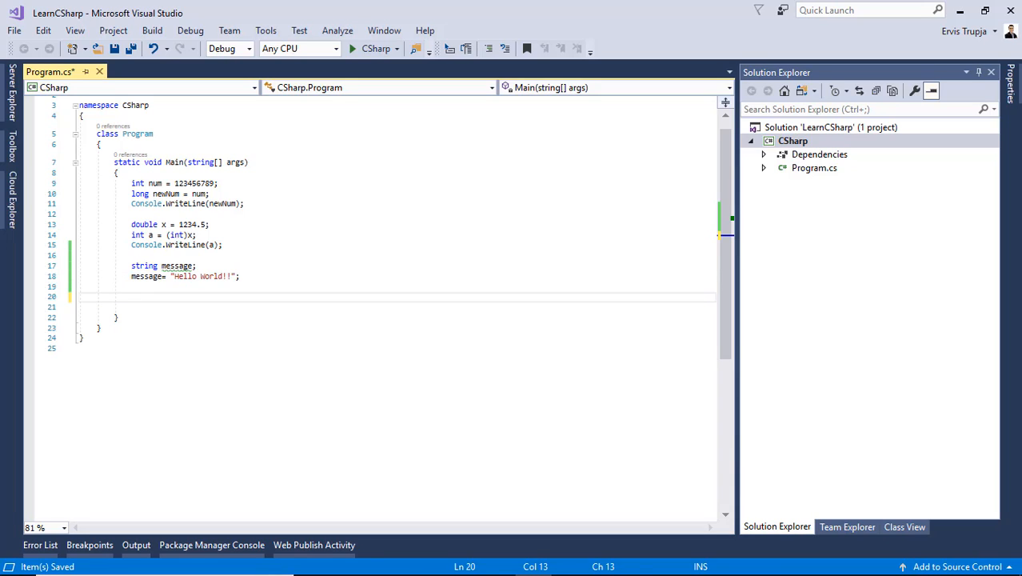
text(string firstName)
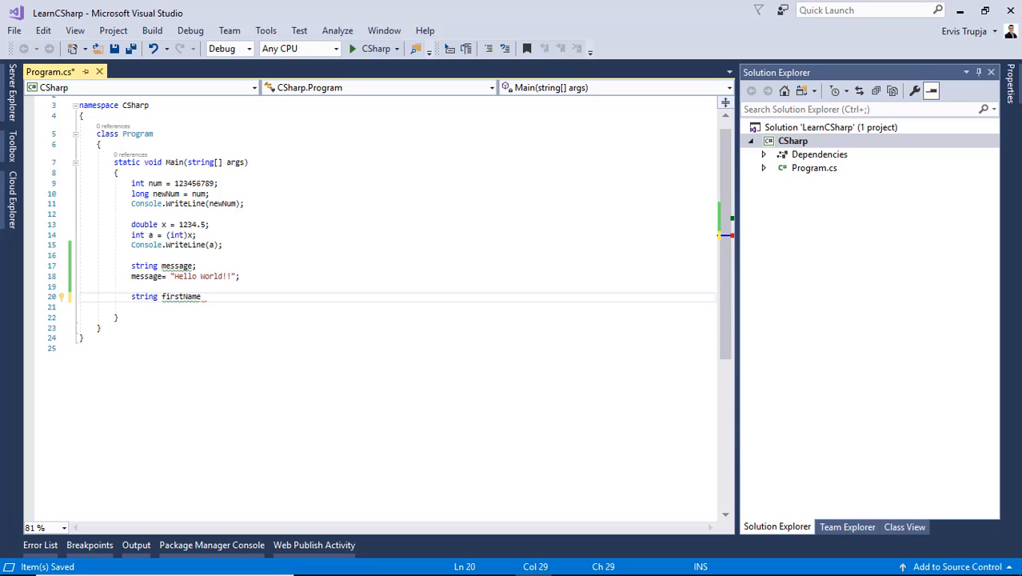
text(, lastName;)
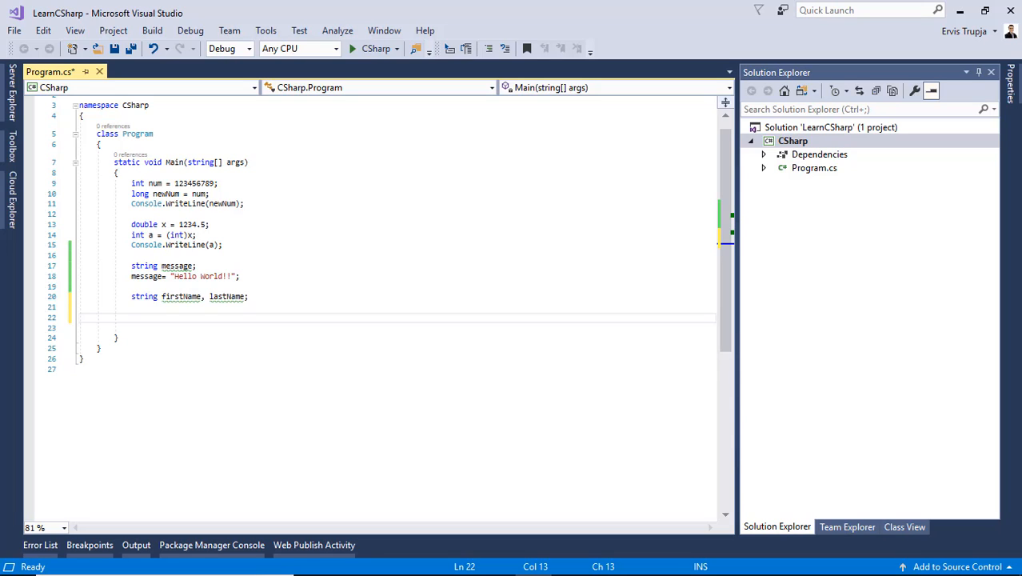
text(=)
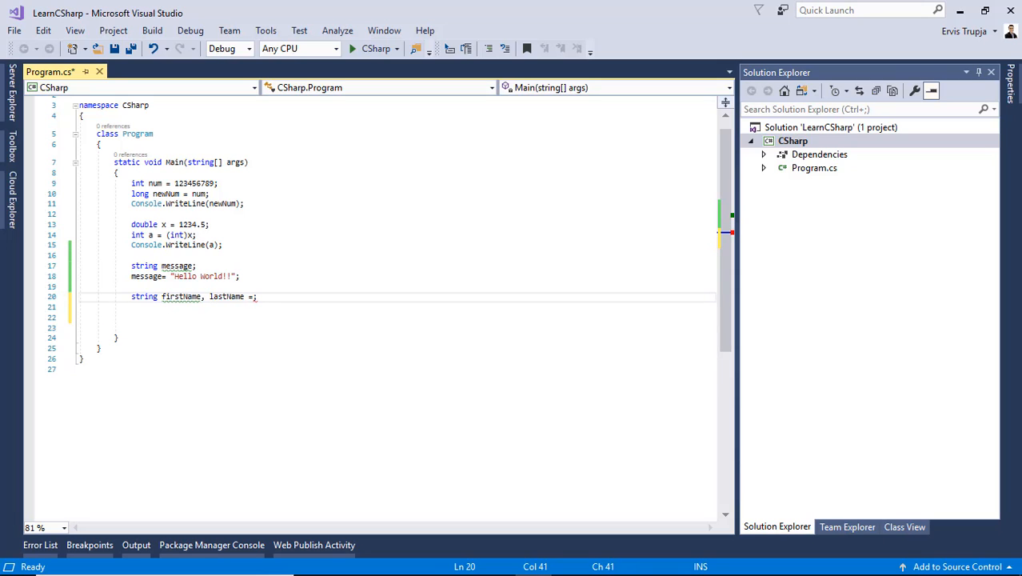
text(10)
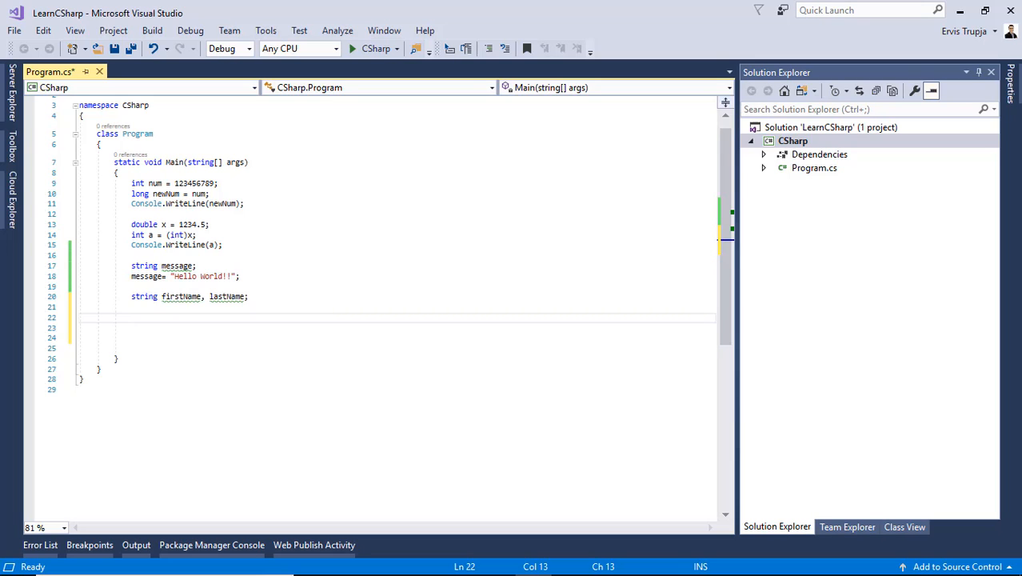
text(Console.WriteLine())
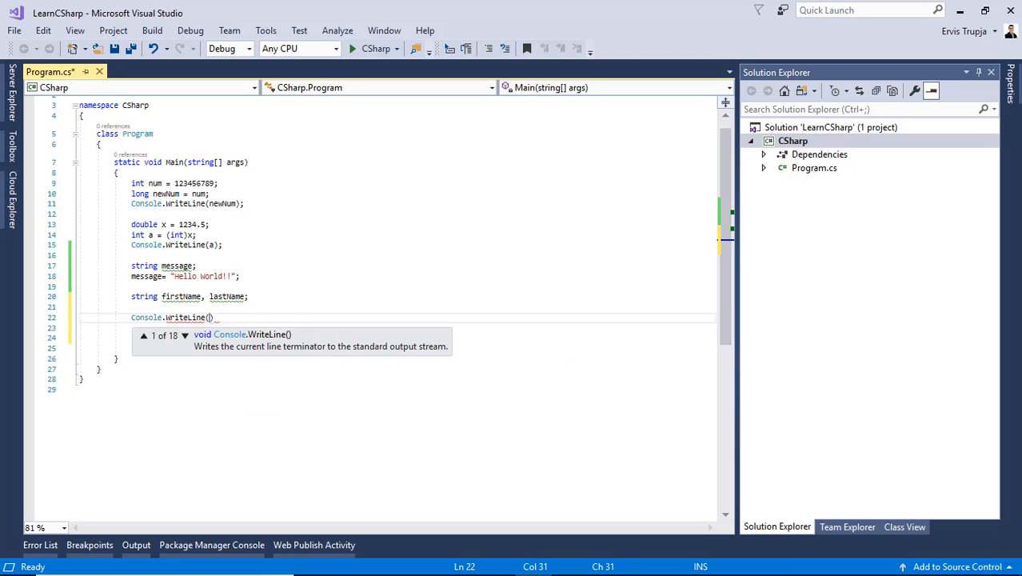